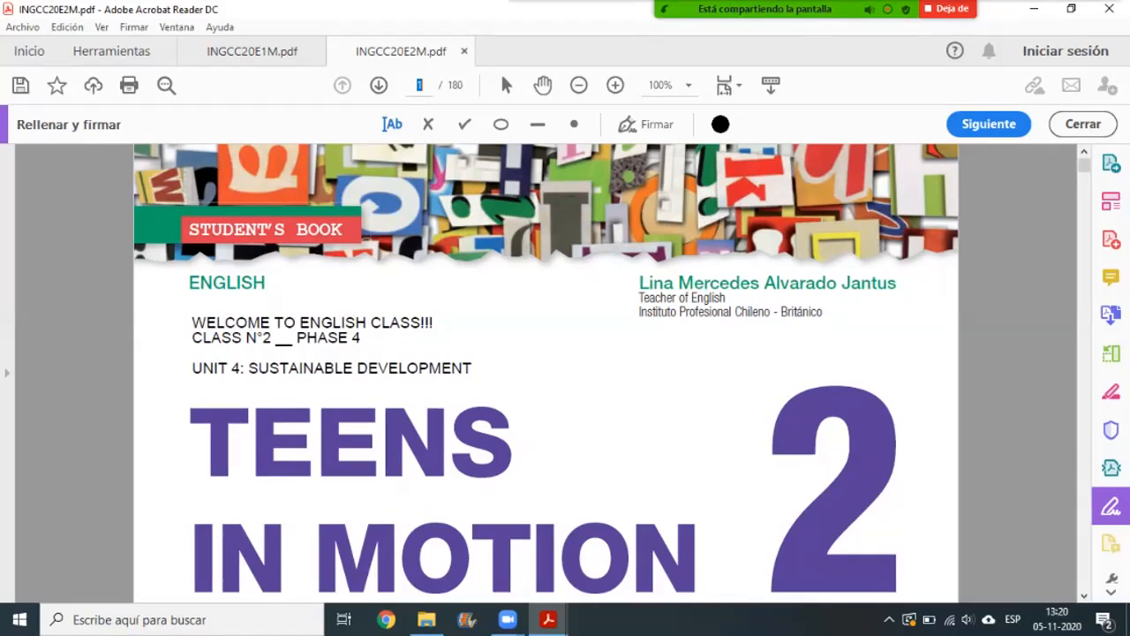
# Step: Jump from the cover to page 178, the Unit 4 vocabulary glossary
pyautogui.write('178')
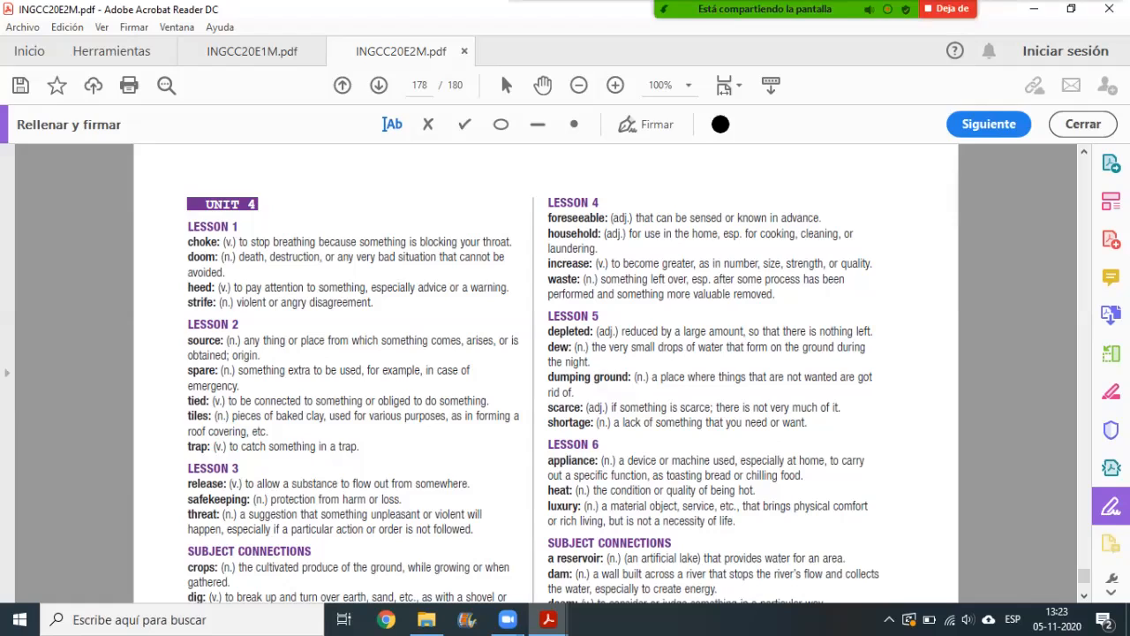
# Step: Navigate to page 132, the Unit 4 Sustainable development opening spread
pyautogui.click(420, 85)
pyautogui.write('132')
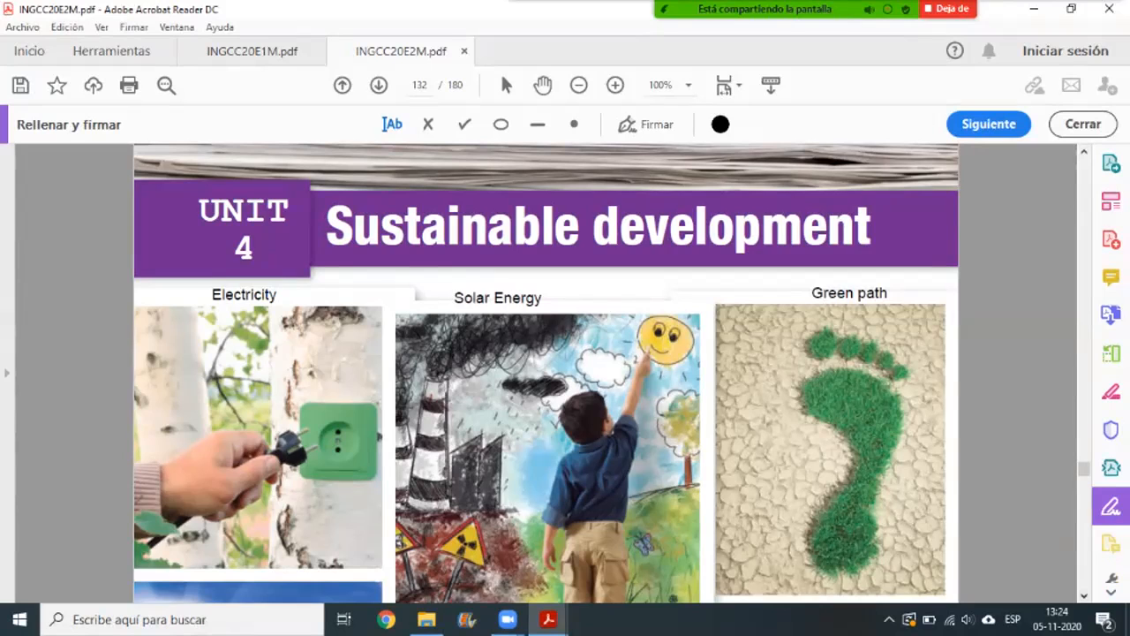
# Step: Scroll to page 132's lower half with the Clean energy, Seed Planting and Forest Care images
pyautogui.scroll(-3)
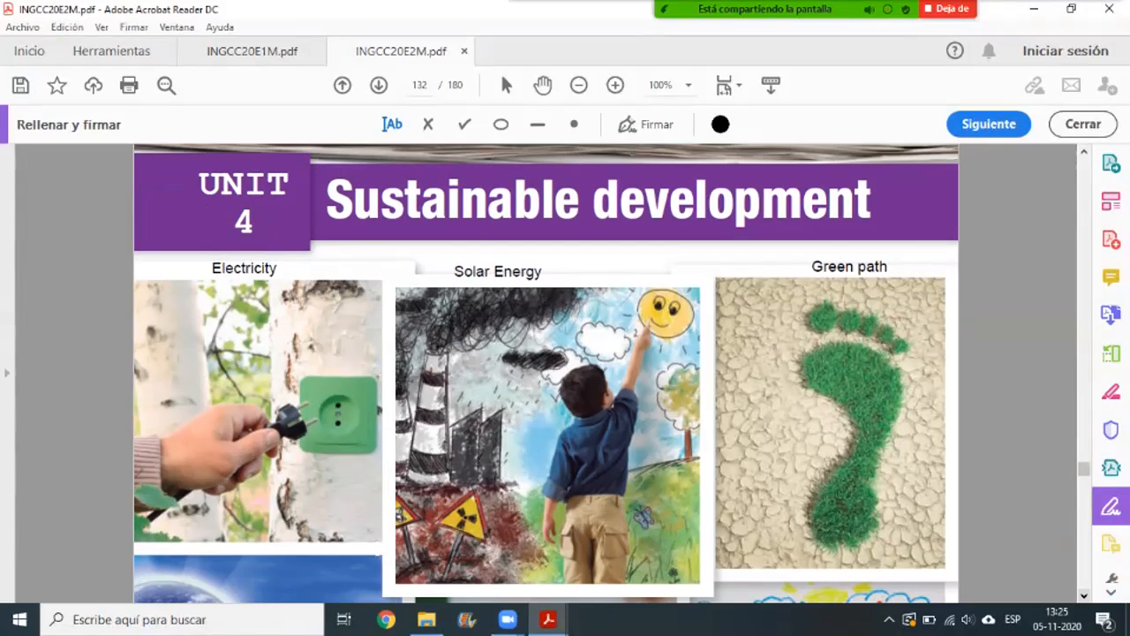
pyautogui.click(961, 9)
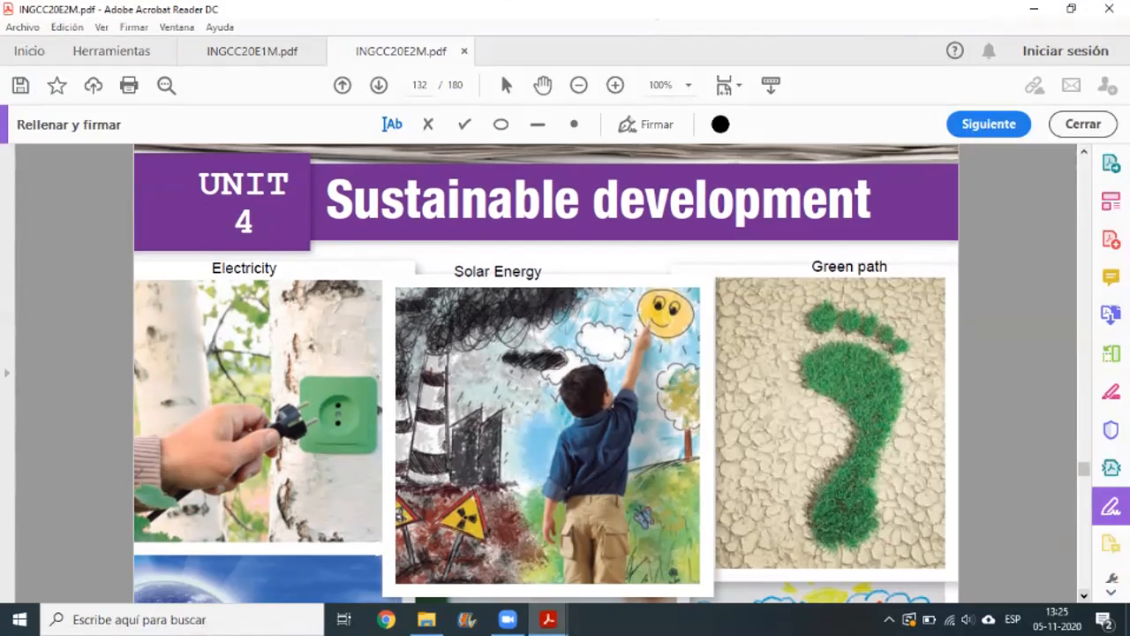
pyautogui.scroll(-3)
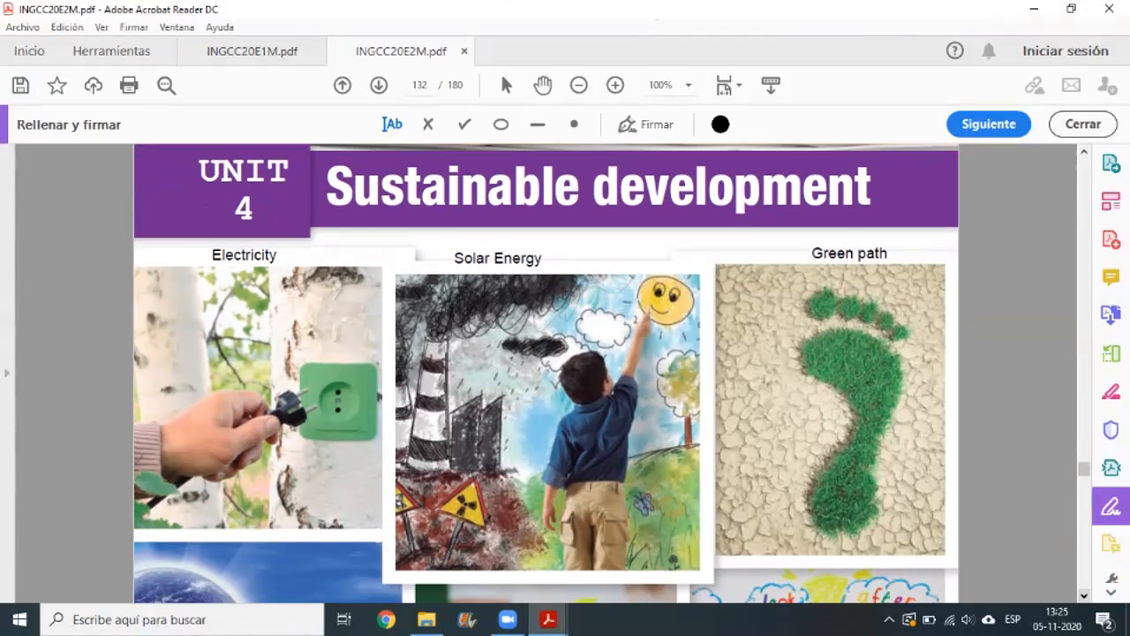
pyautogui.scroll(-3)
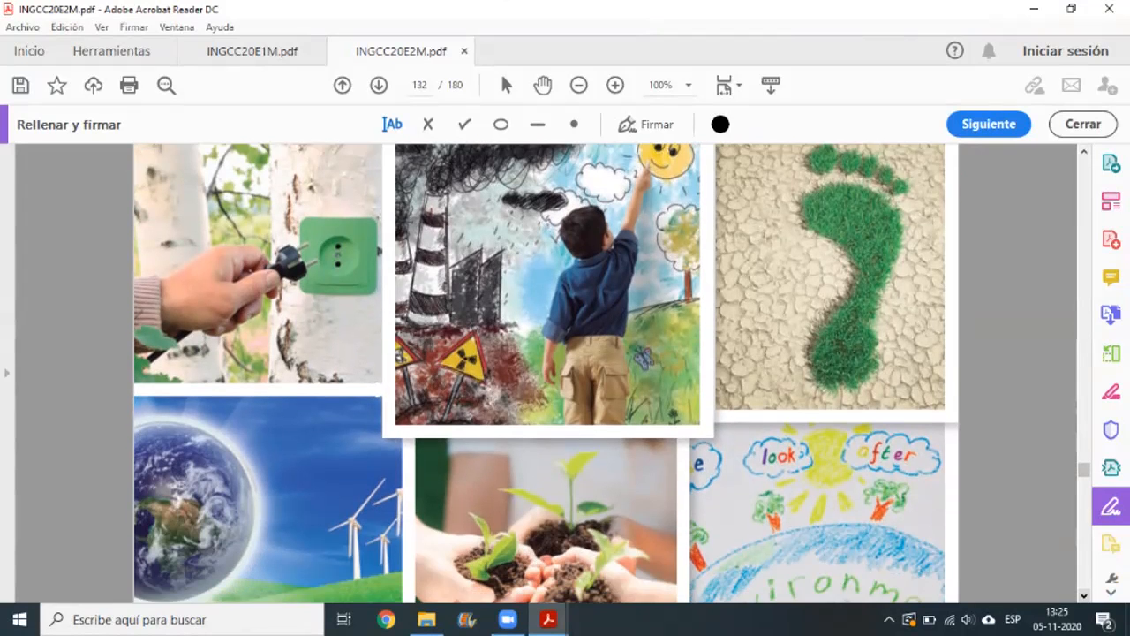
pyautogui.scroll(-3)
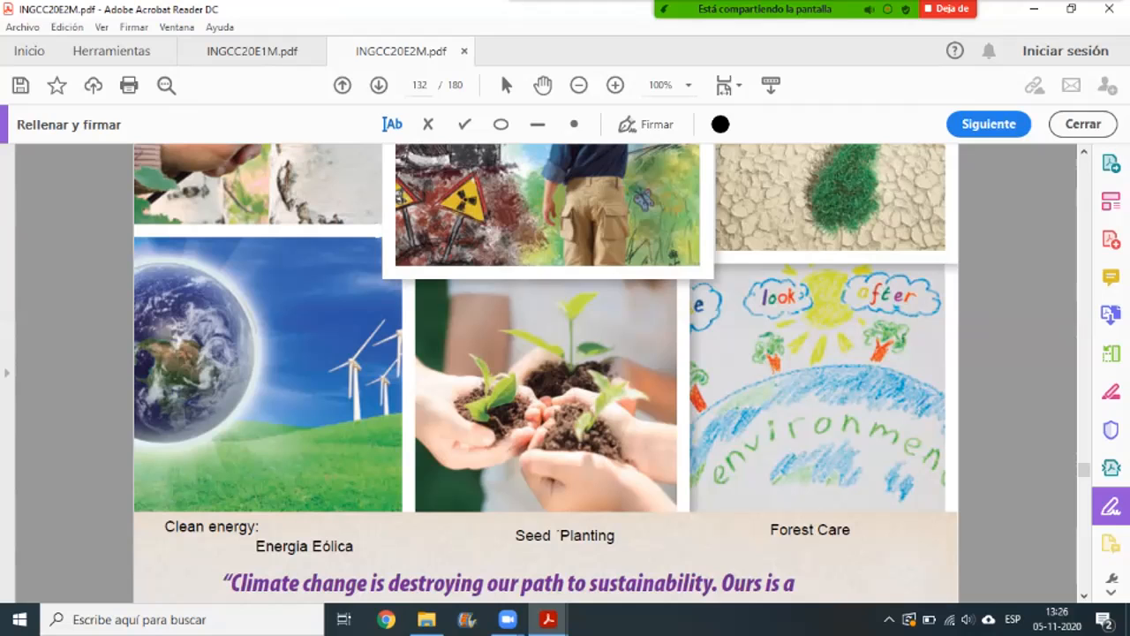
# Step: Complete and commit the Foretation label under the Forest Care drawing
pyautogui.click(924, 530)
pyautogui.write('Foret')
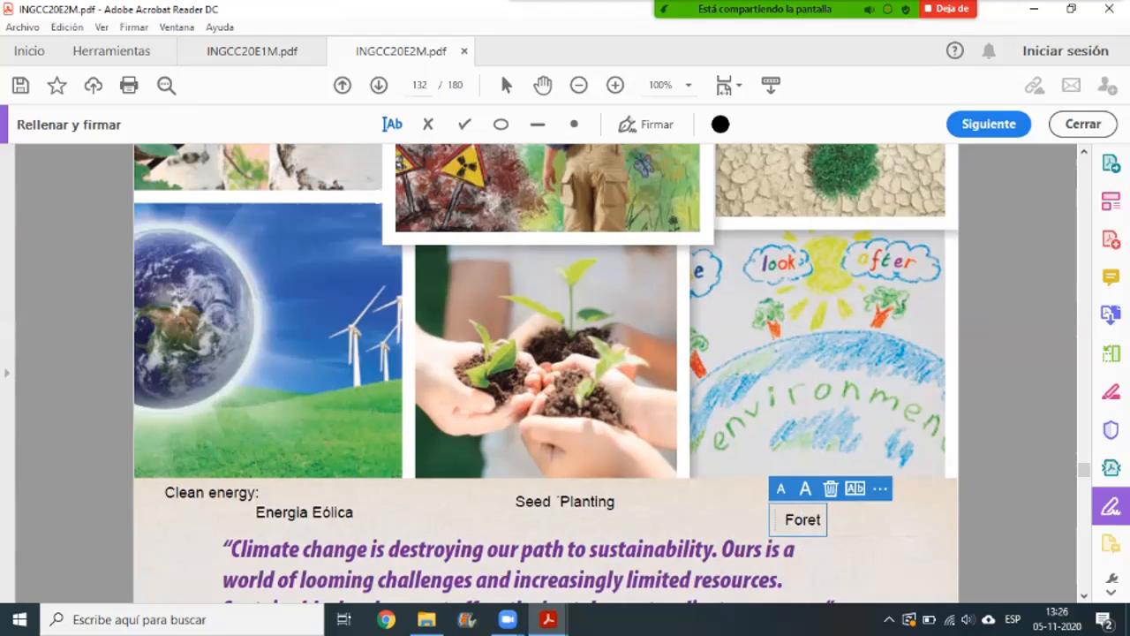
pyautogui.write('ati')
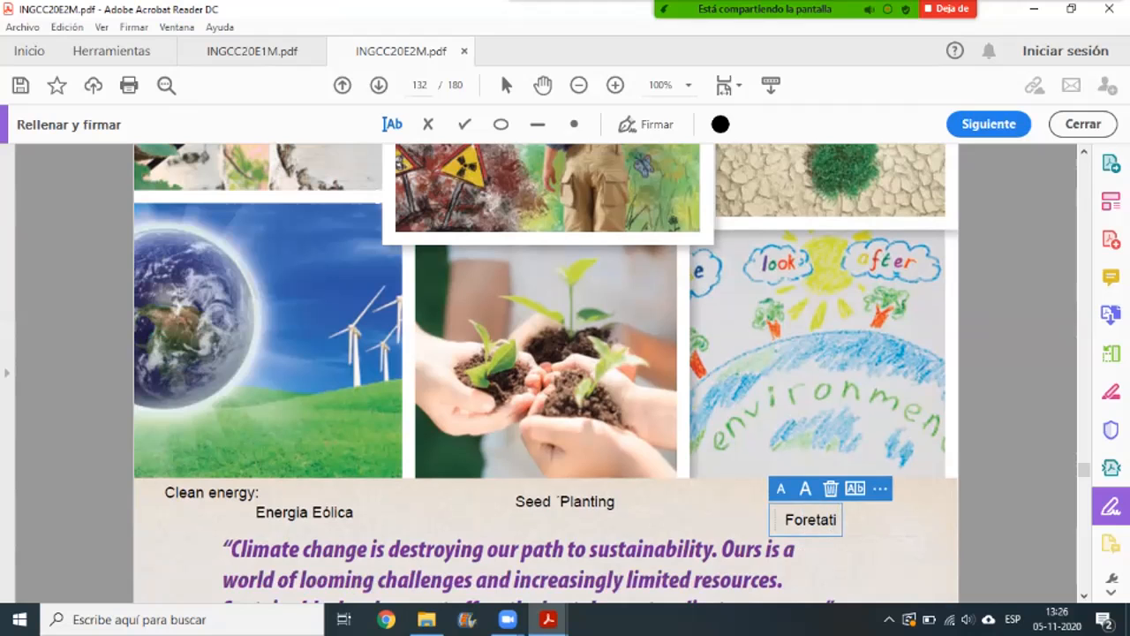
pyautogui.write('on')
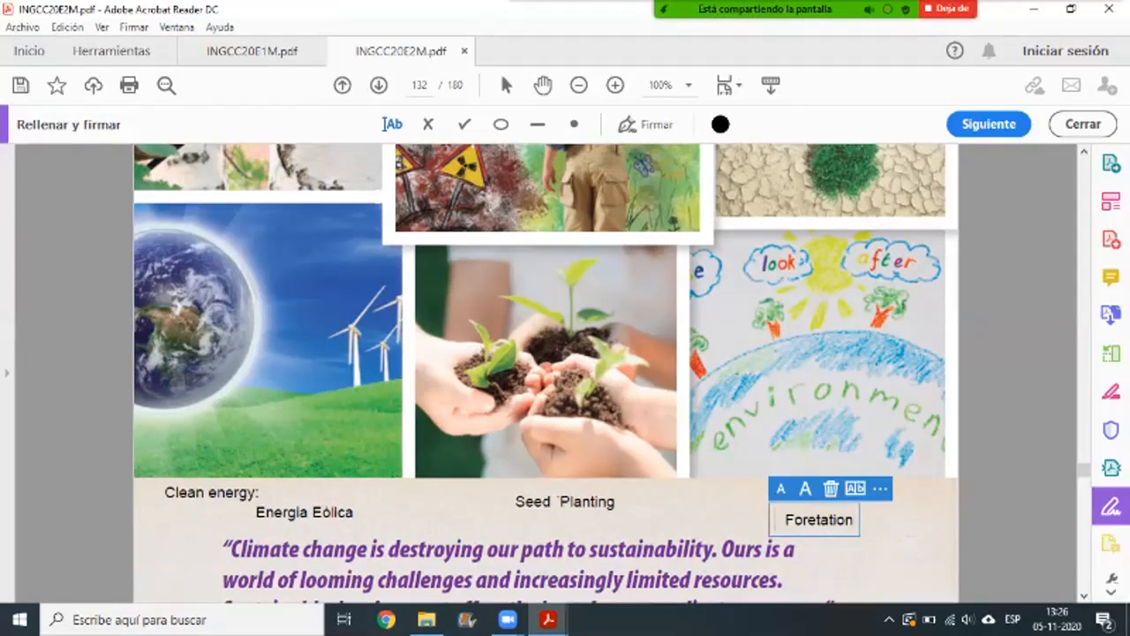
pyautogui.click(816, 520)
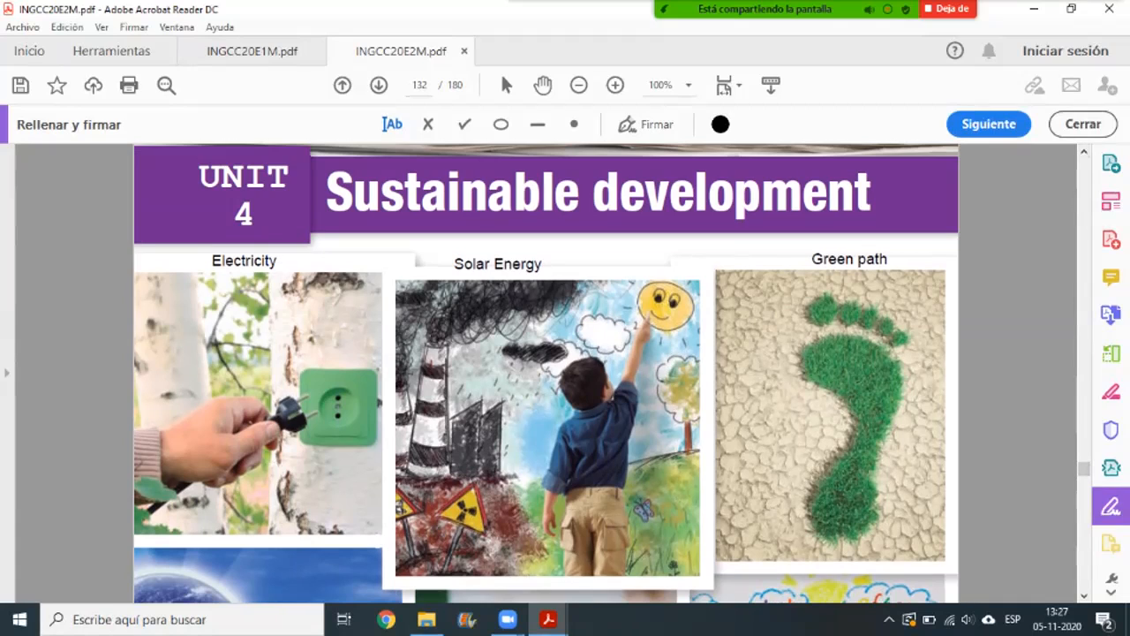
# Step: Navigate to page 135 with the Do you remember? environmental-issue photos
pyautogui.click(415, 85)
pyautogui.write('135')
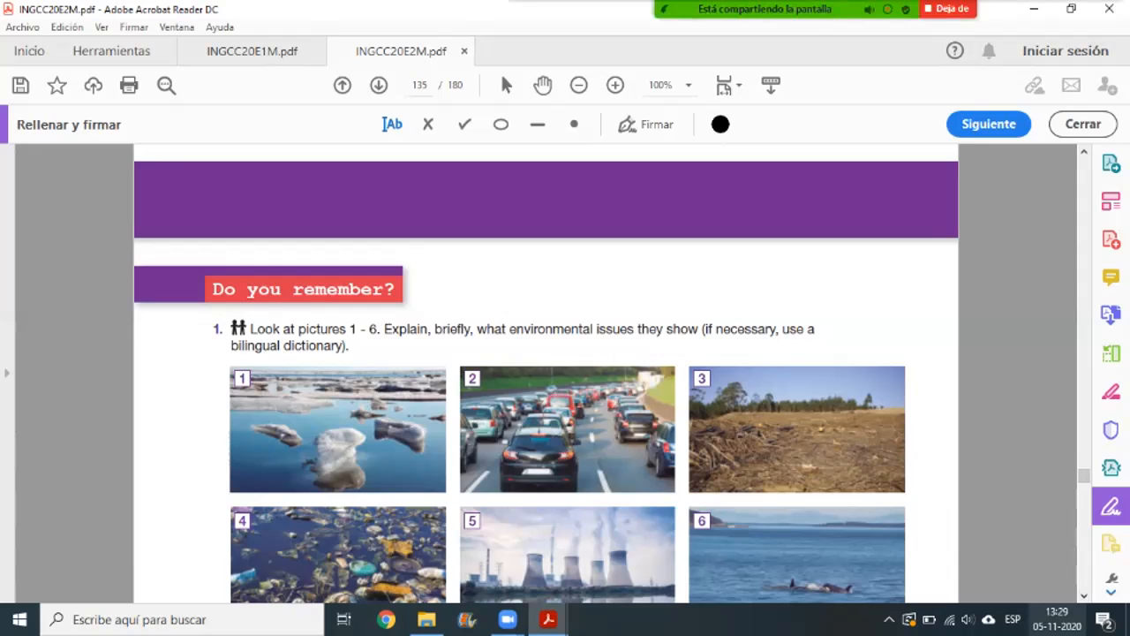
pyautogui.scroll(-3)
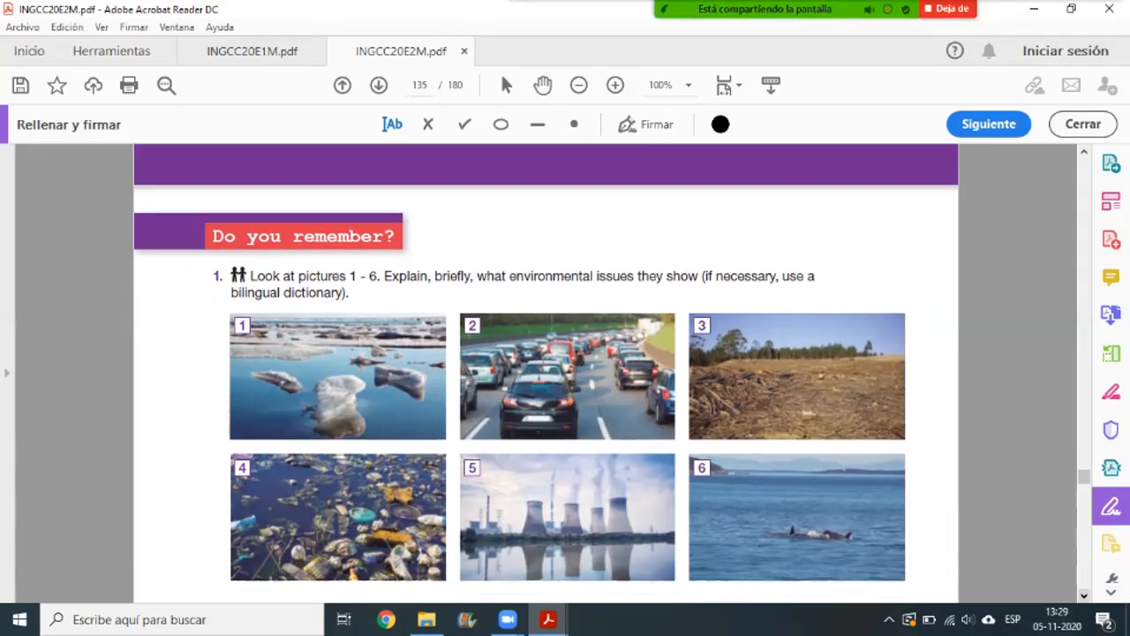
pyautogui.scroll(-3)
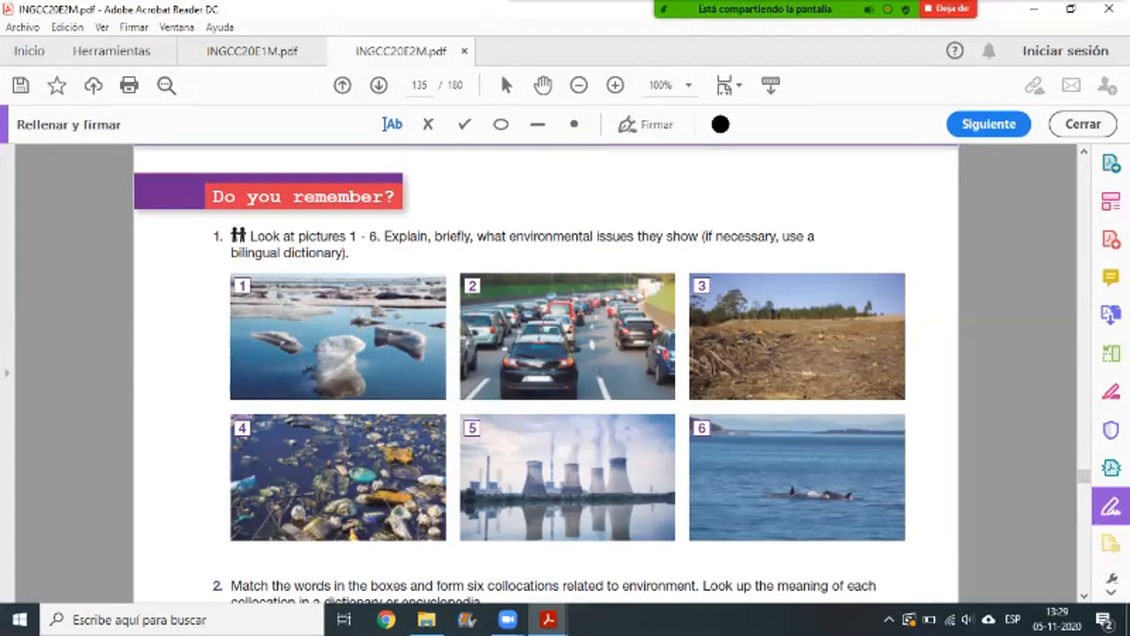
# Step: Add a typed Problema ambiental note above exercise 1's instruction
pyautogui.click(582, 223)
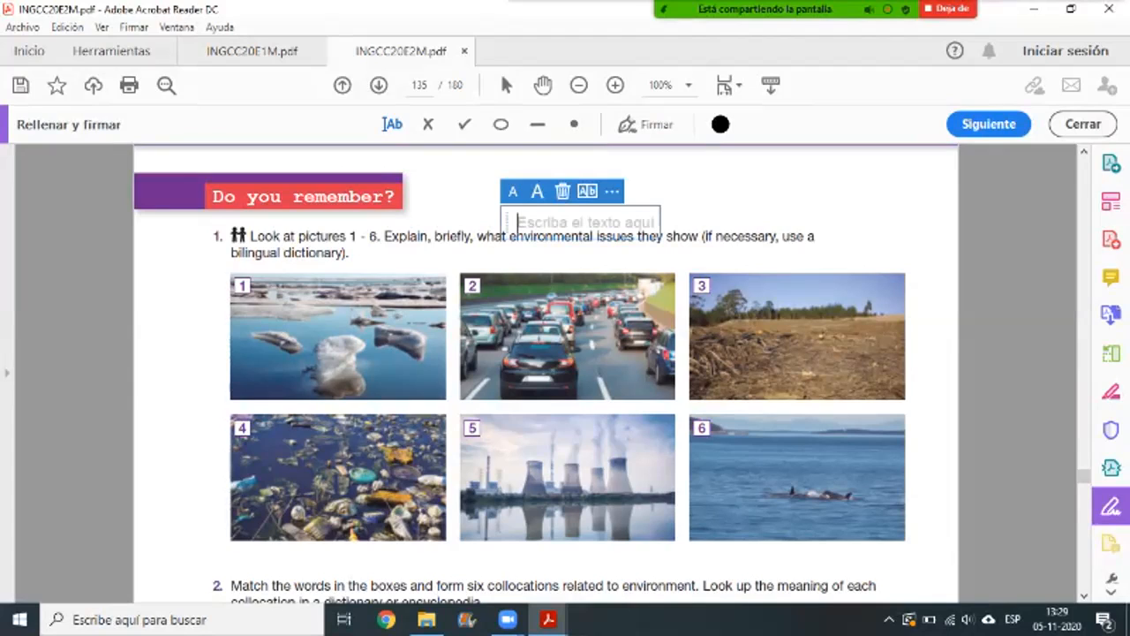
pyautogui.write('Problem')
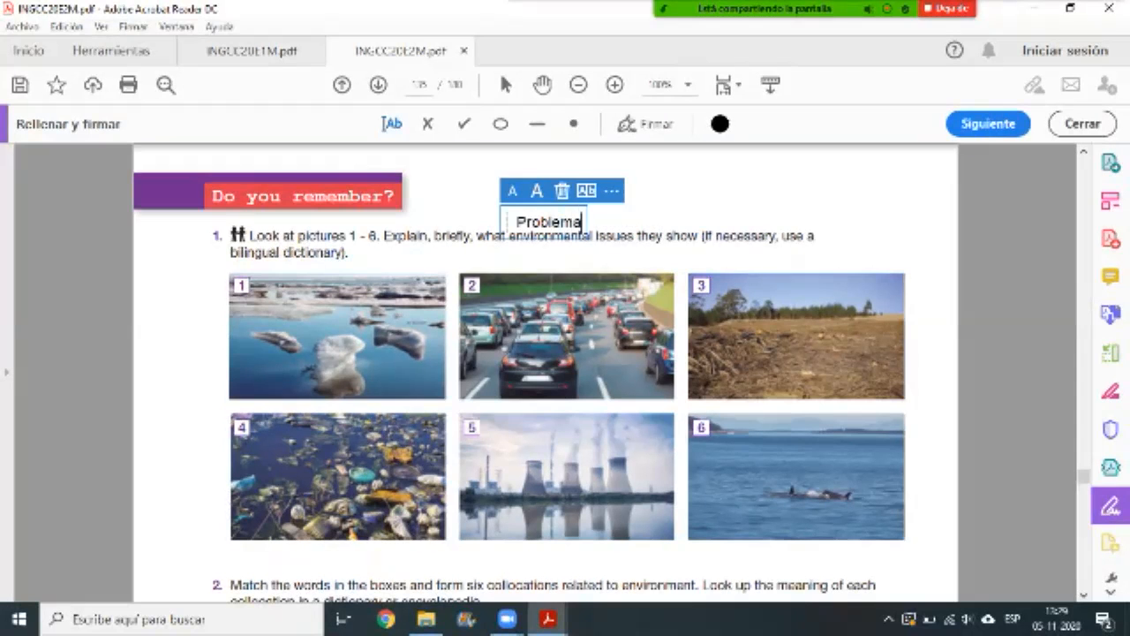
pyautogui.write('ambiental')
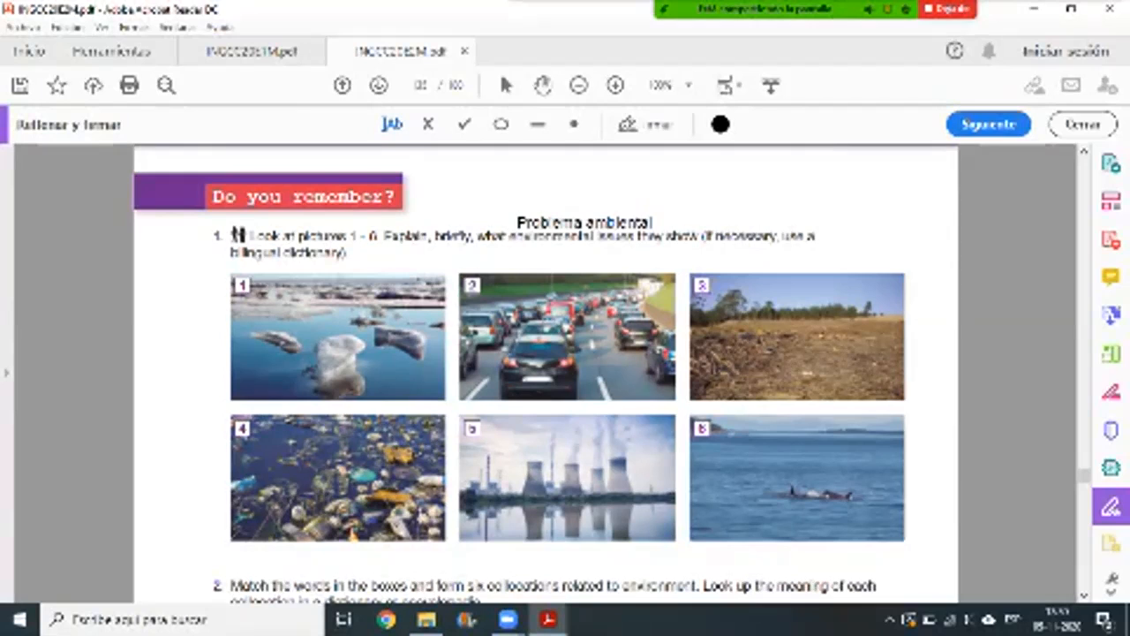
pyautogui.moveTo(1109, 505)
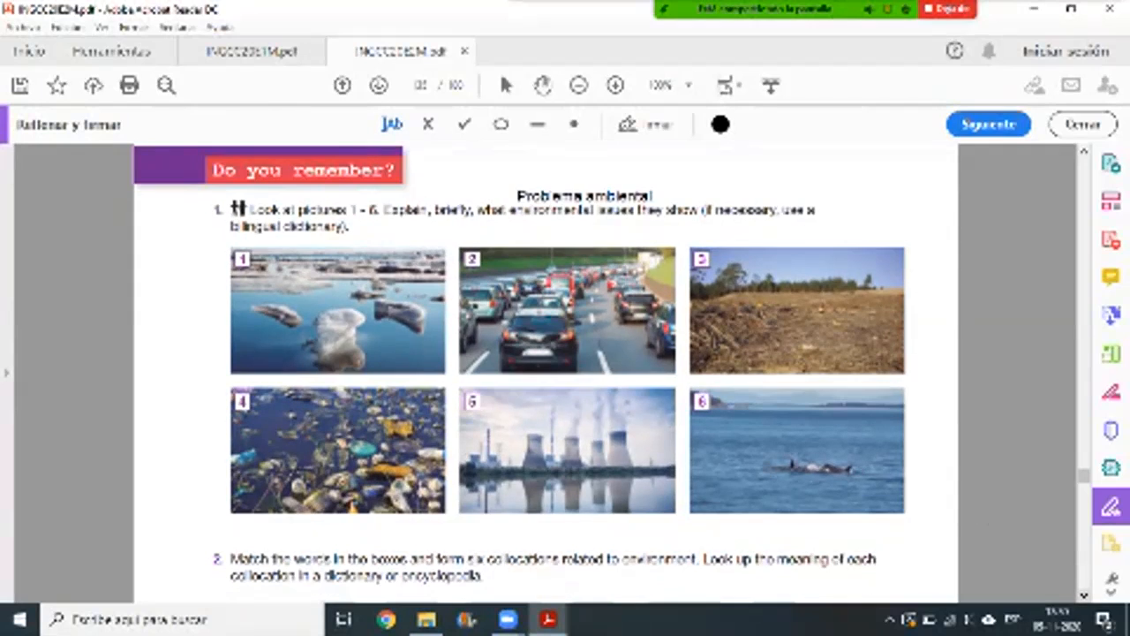
pyautogui.scroll(-3)
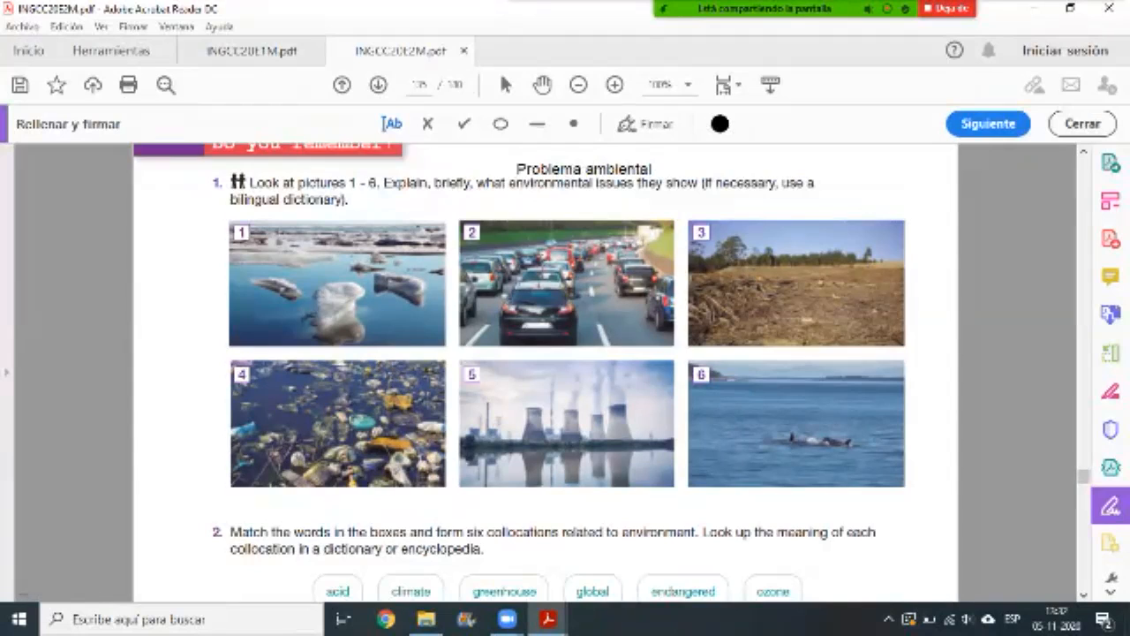
# Step: Scroll page 135 down past the photos to exercises 2 and 3
pyautogui.scroll(-3)
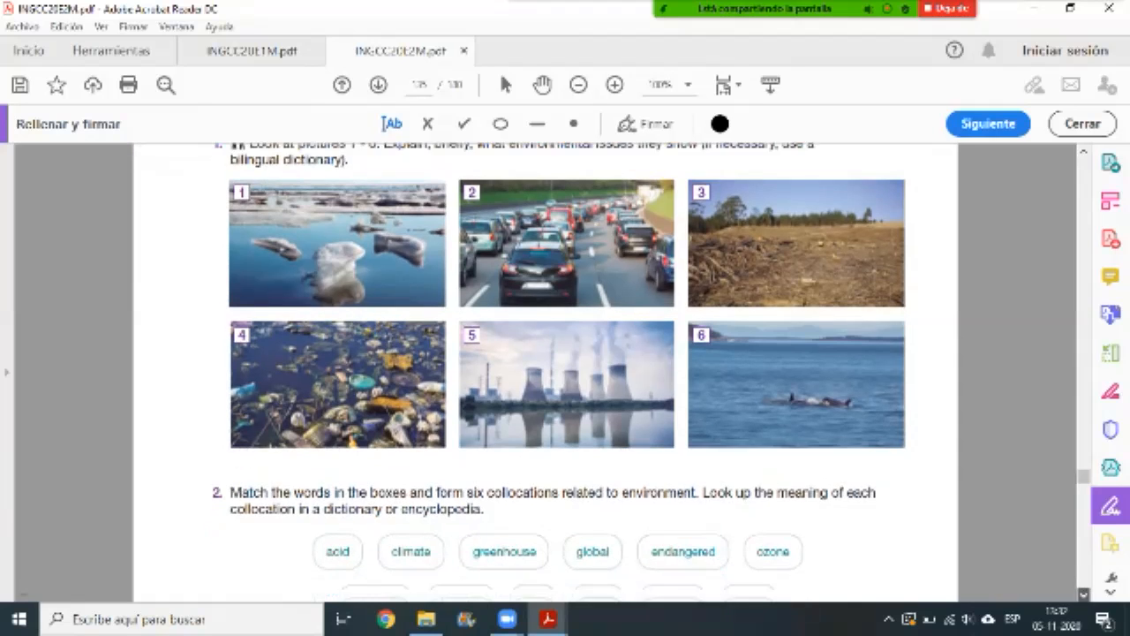
pyautogui.scroll(-3)
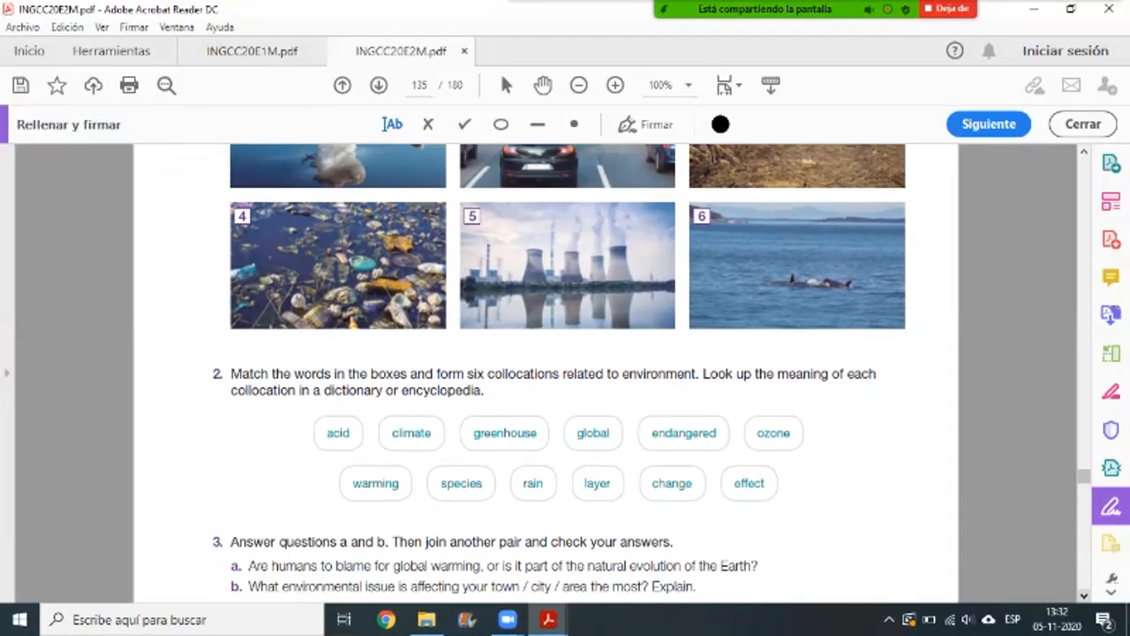
pyautogui.scroll(-3)
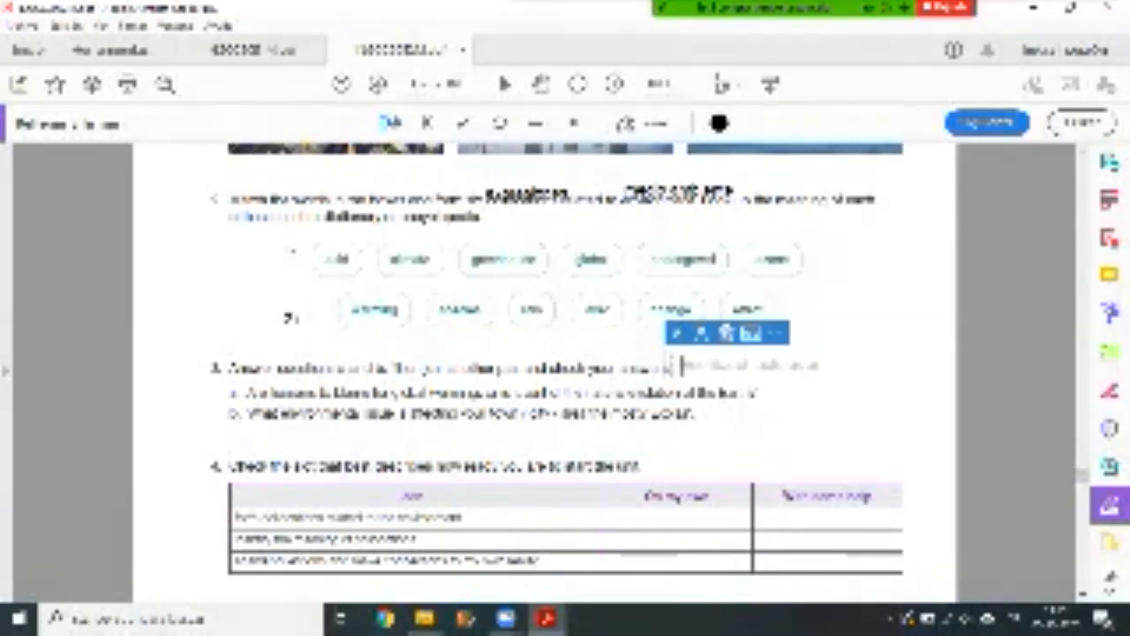
# Step: Scroll further down page 135 to exercise 3's In English instruction
pyautogui.scroll(-3)
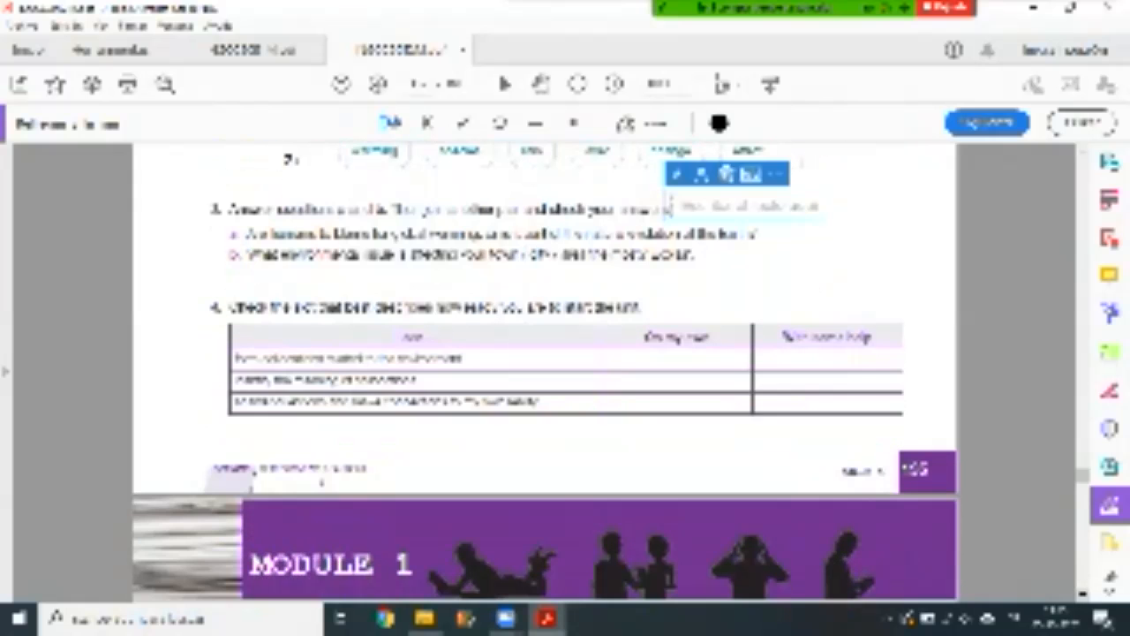
pyautogui.scroll(-3)
pyautogui.write('In English')
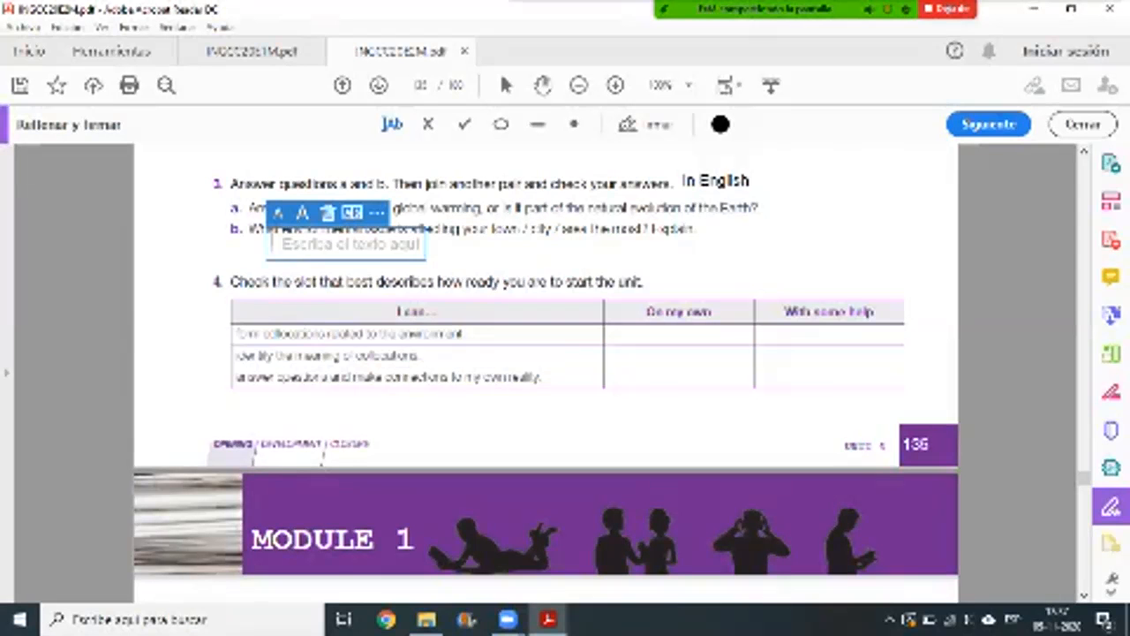
# Step: Type Problema ambiental beside question 3b, accepting the autocomplete
pyautogui.write('Problem')
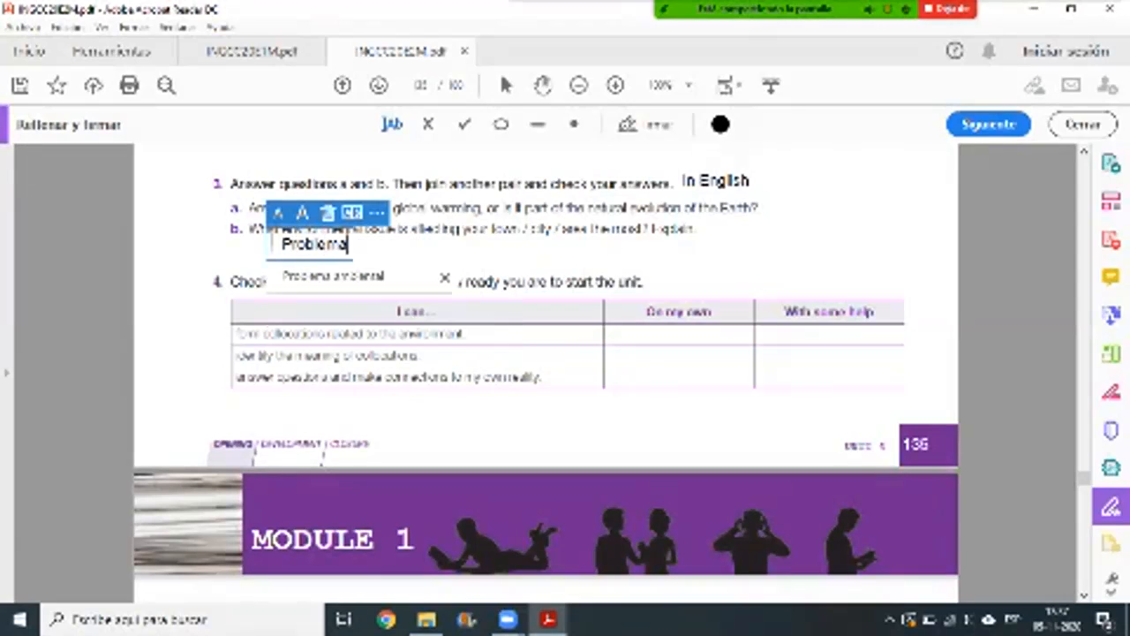
pyautogui.write('ambiental')
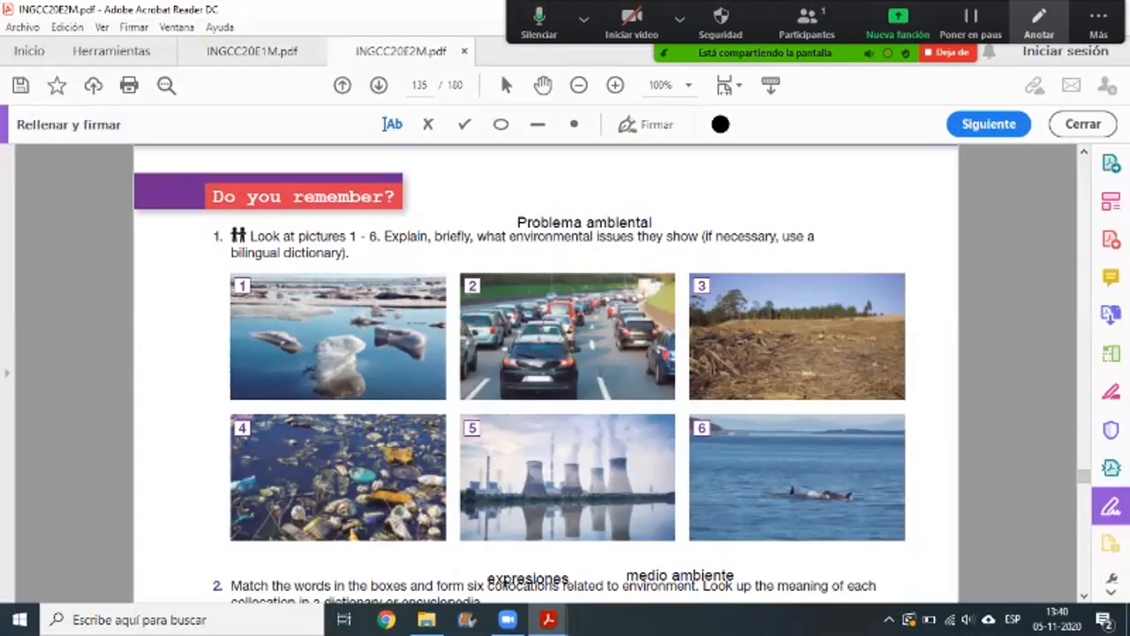
# Step: From Zoom's Más menu choose Finalizar to bring up the end-meeting prompt
pyautogui.click(1094, 21)
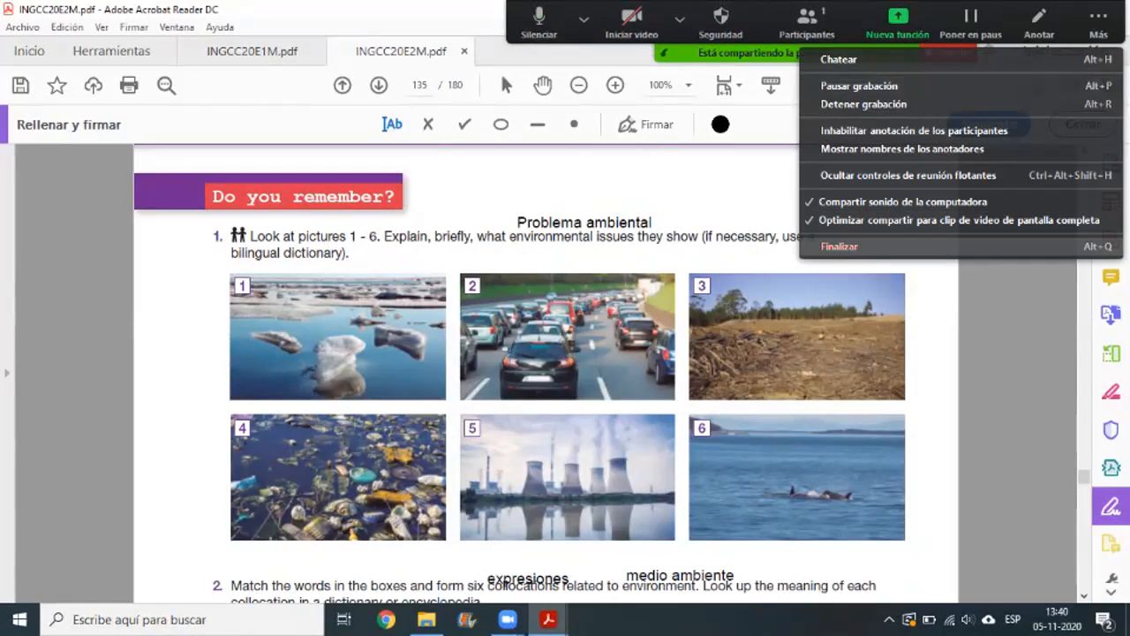
pyautogui.click(841, 247)
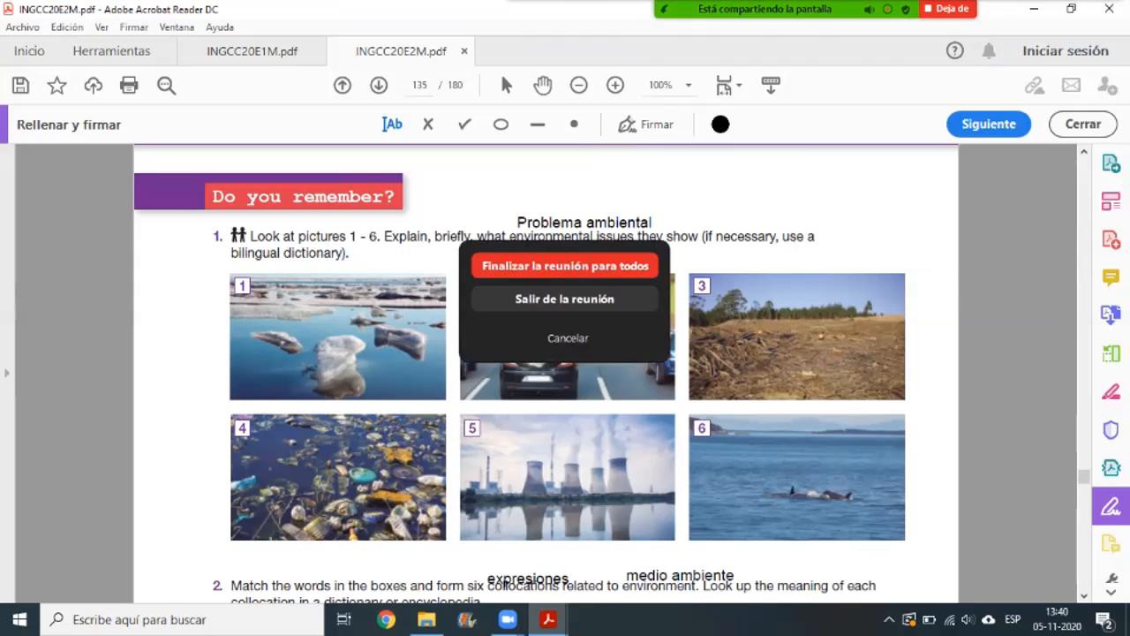